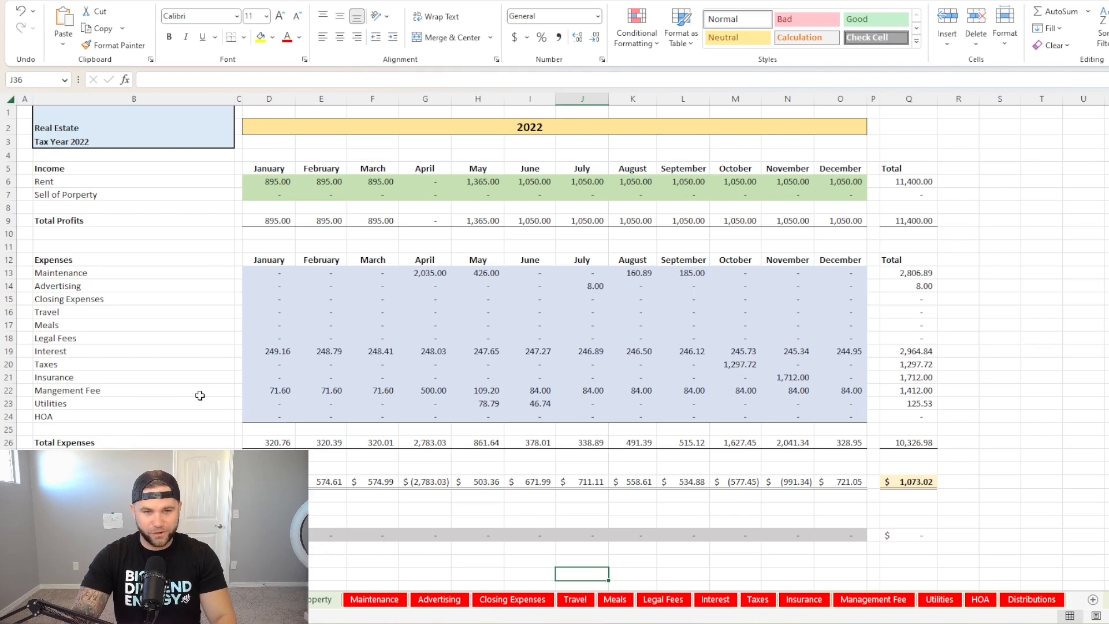
Check the source formulas of the January, April and June rent figures, then select June–December rent.
left_click(269, 181)
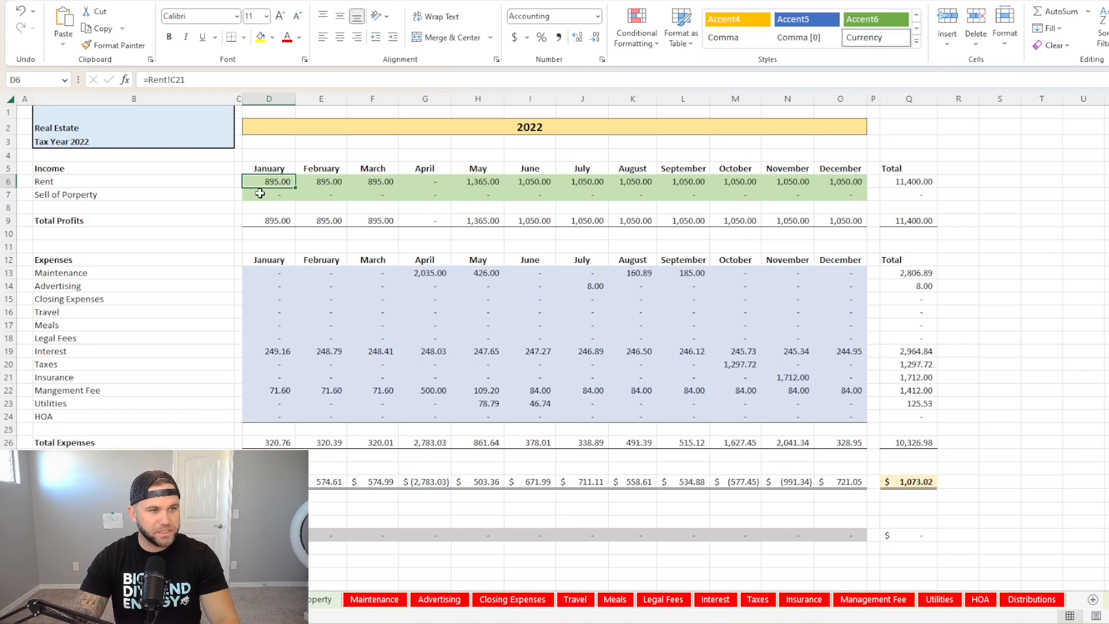
left_click(425, 181)
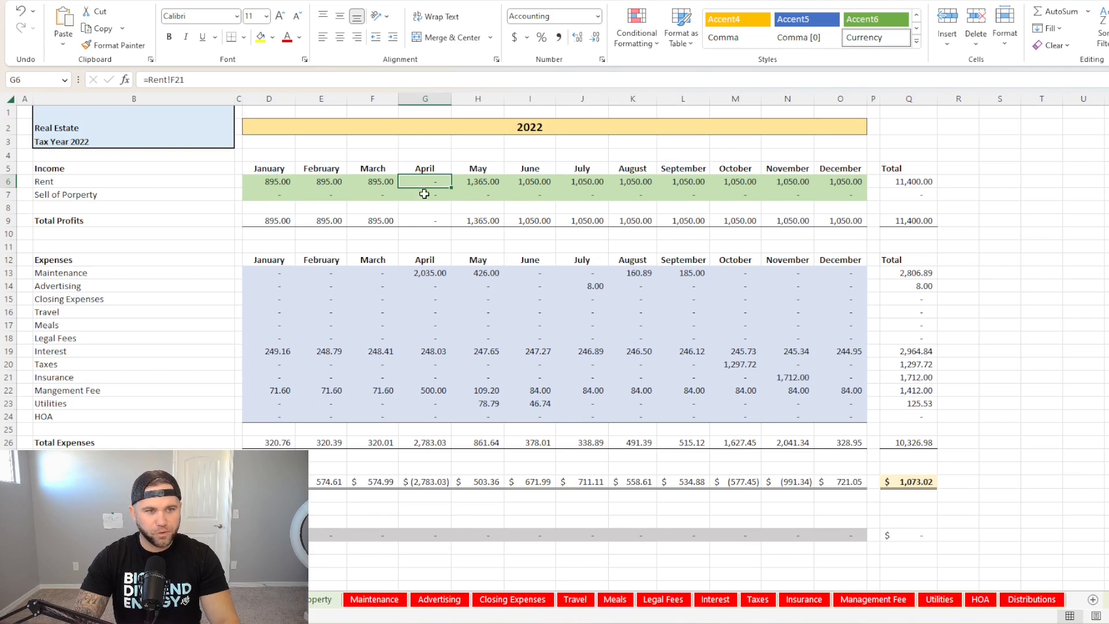
left_click(530, 181)
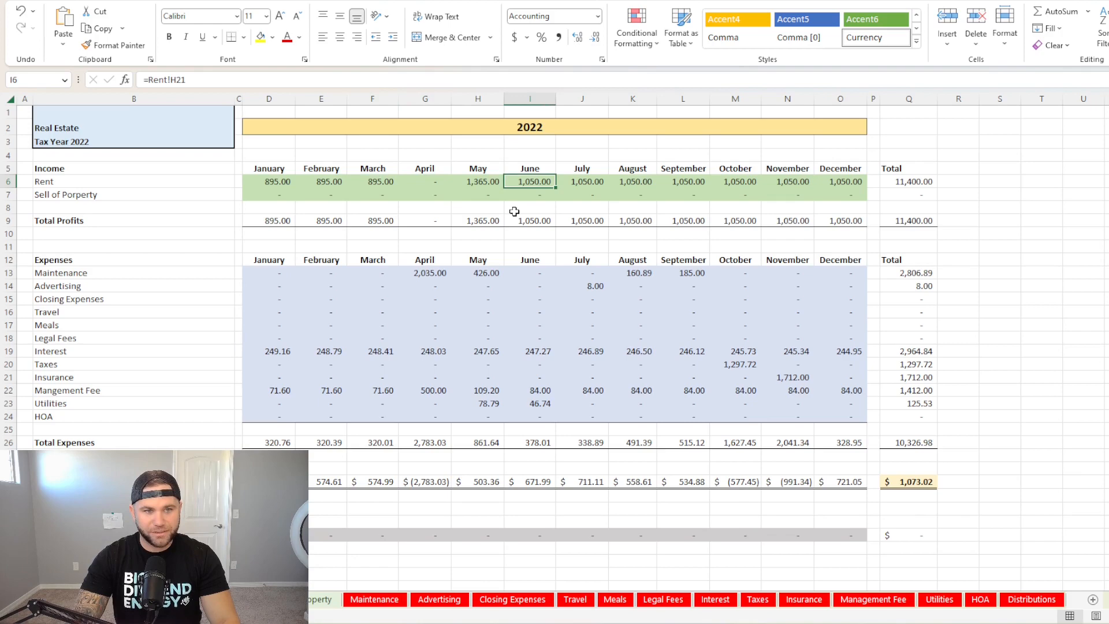
left_click(477, 182)
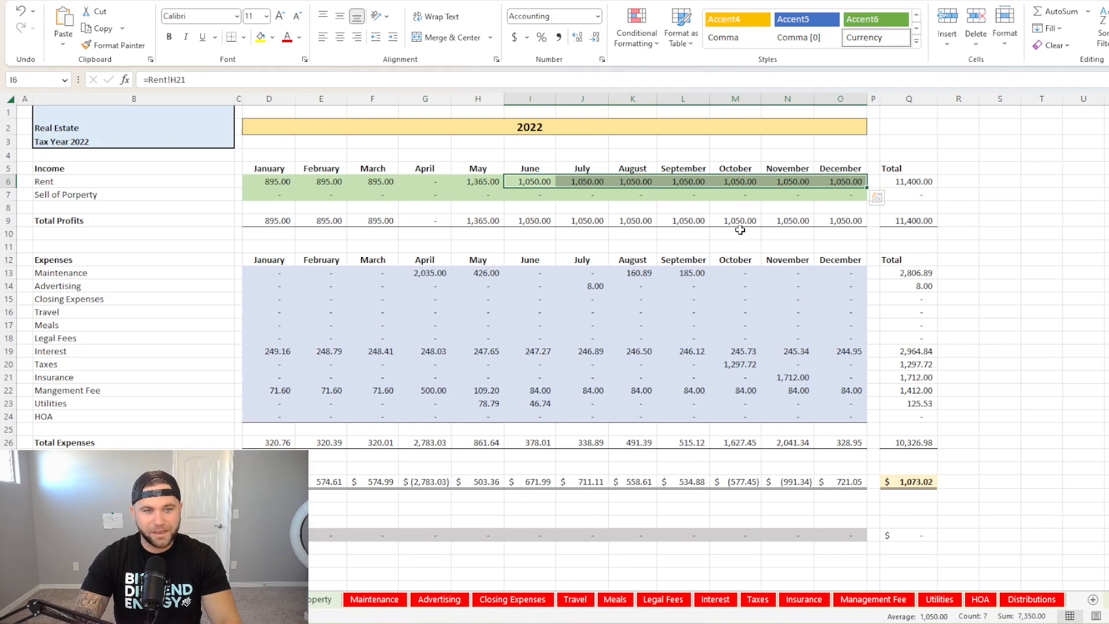
mouse_move(725, 246)
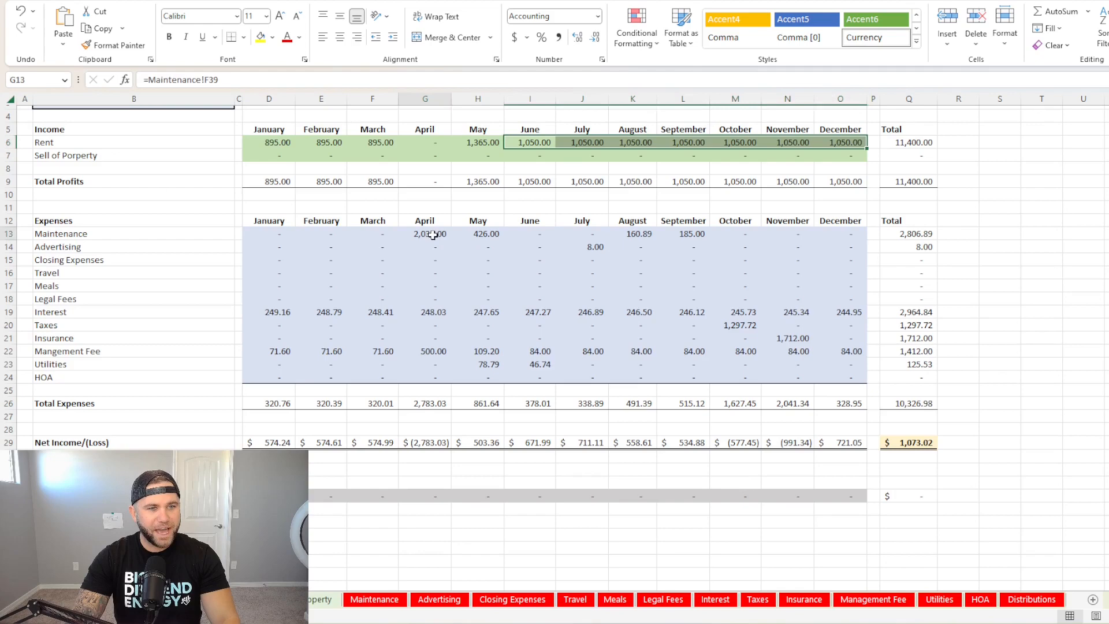
Inspect the September and April maintenance costs and the yearly and April net income formulas.
left_click(424, 233)
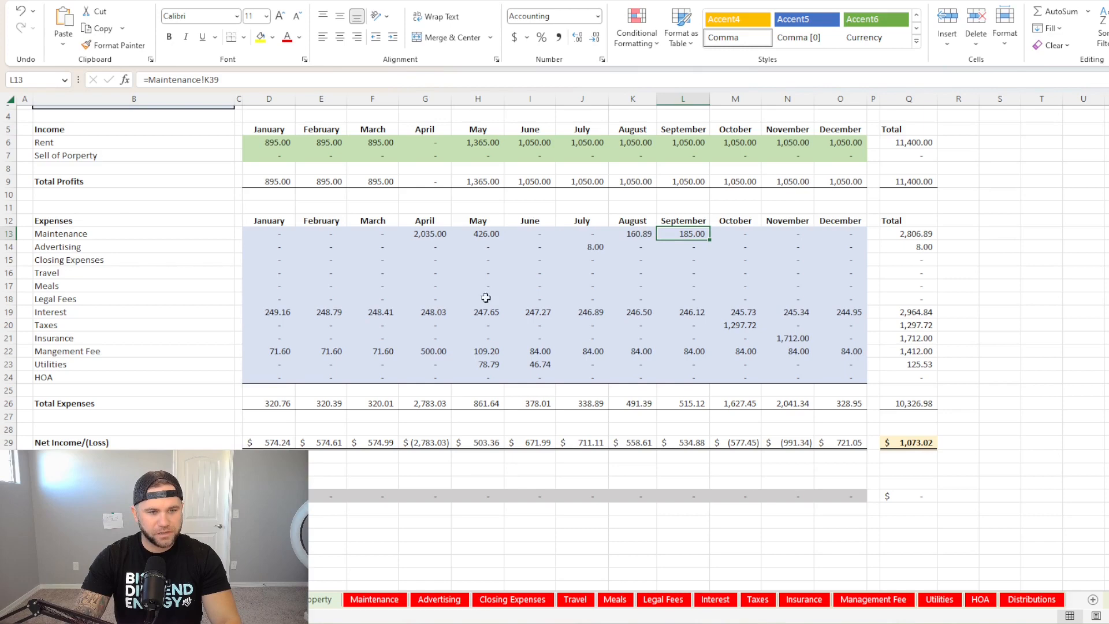
mouse_move(499, 308)
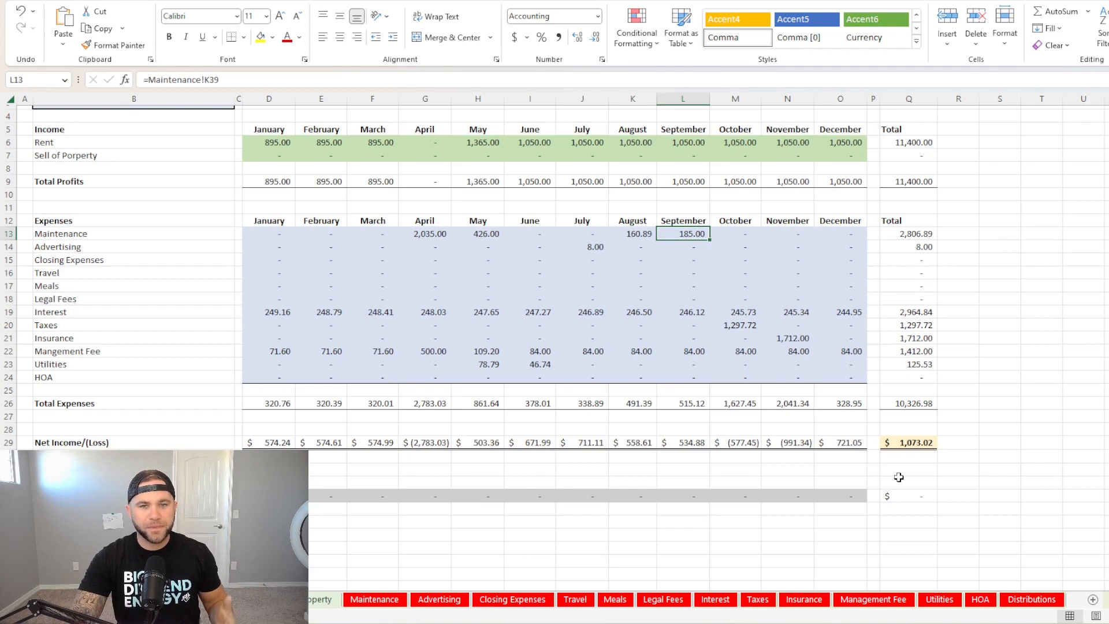
mouse_move(915, 465)
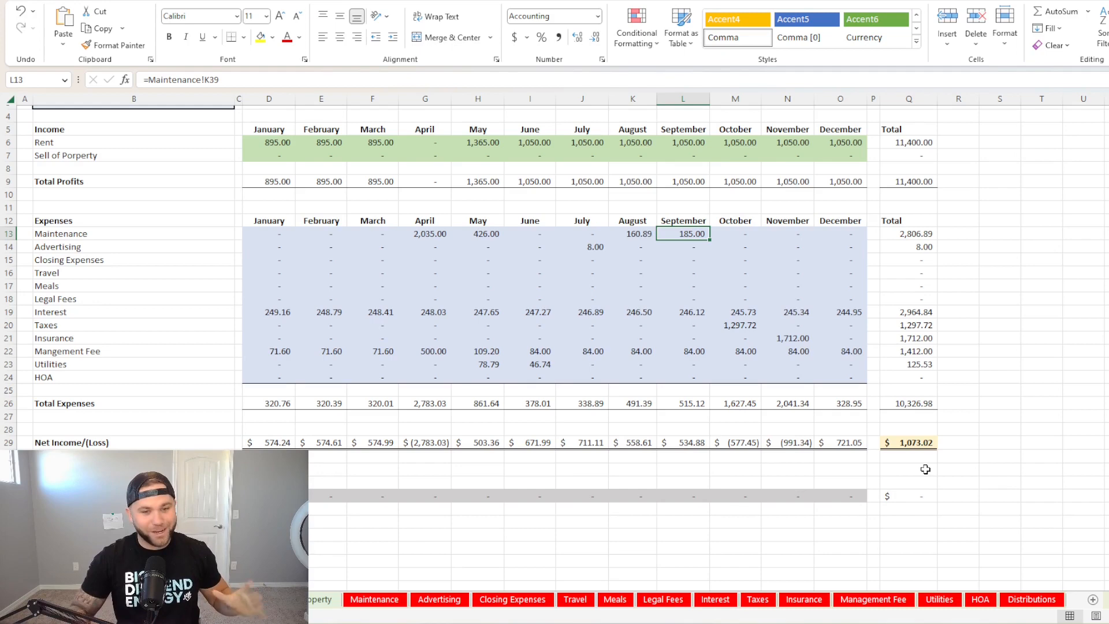
left_click(908, 442)
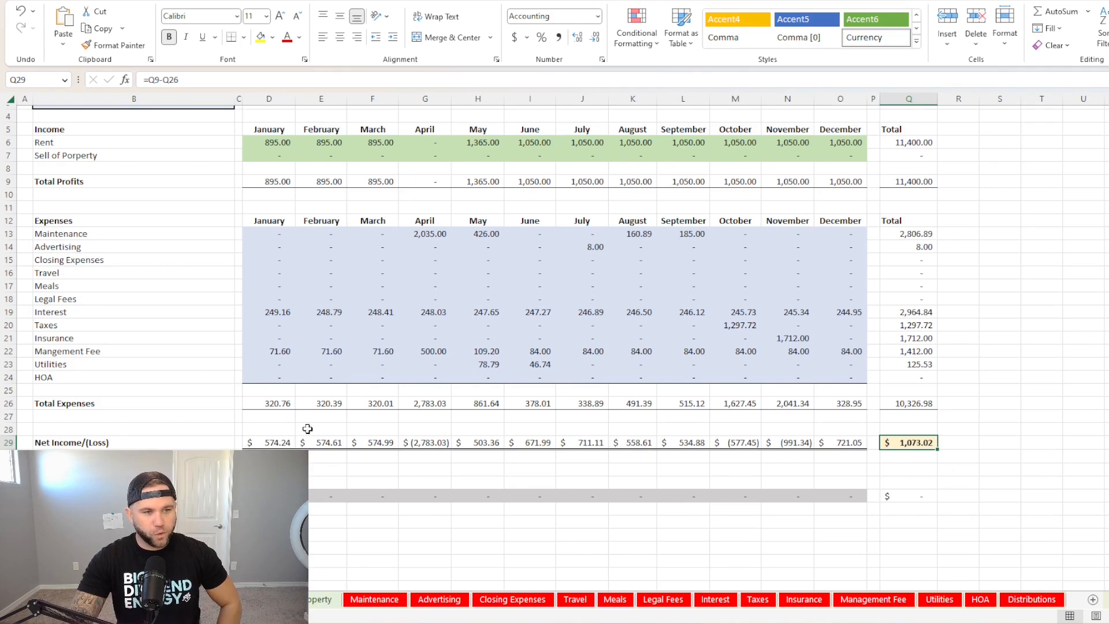
mouse_move(522, 421)
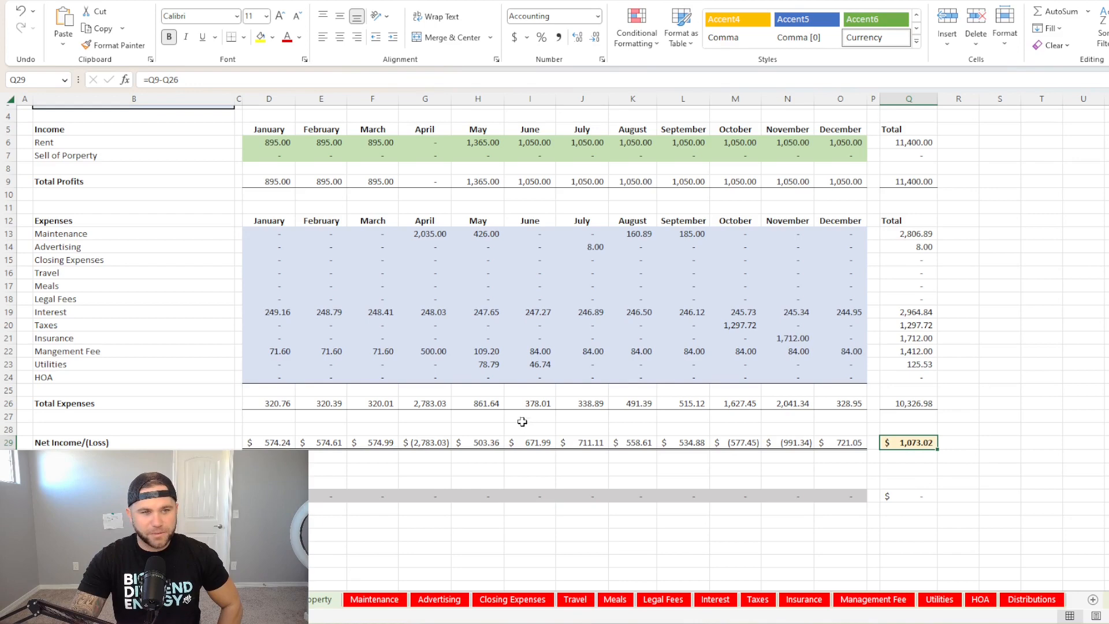
left_click(425, 234)
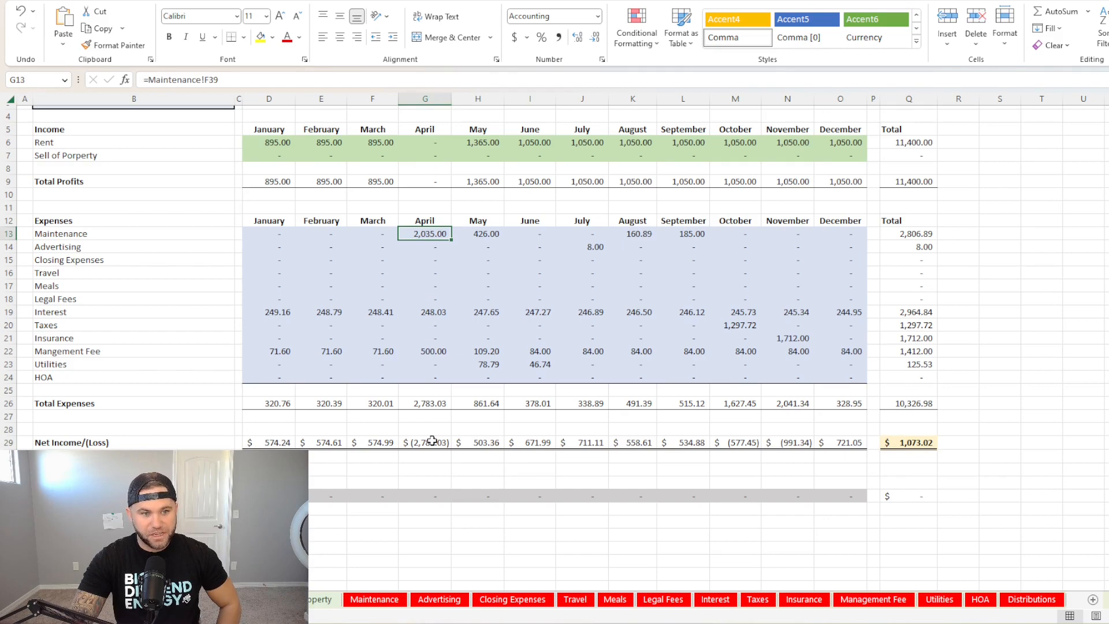
left_click(429, 442)
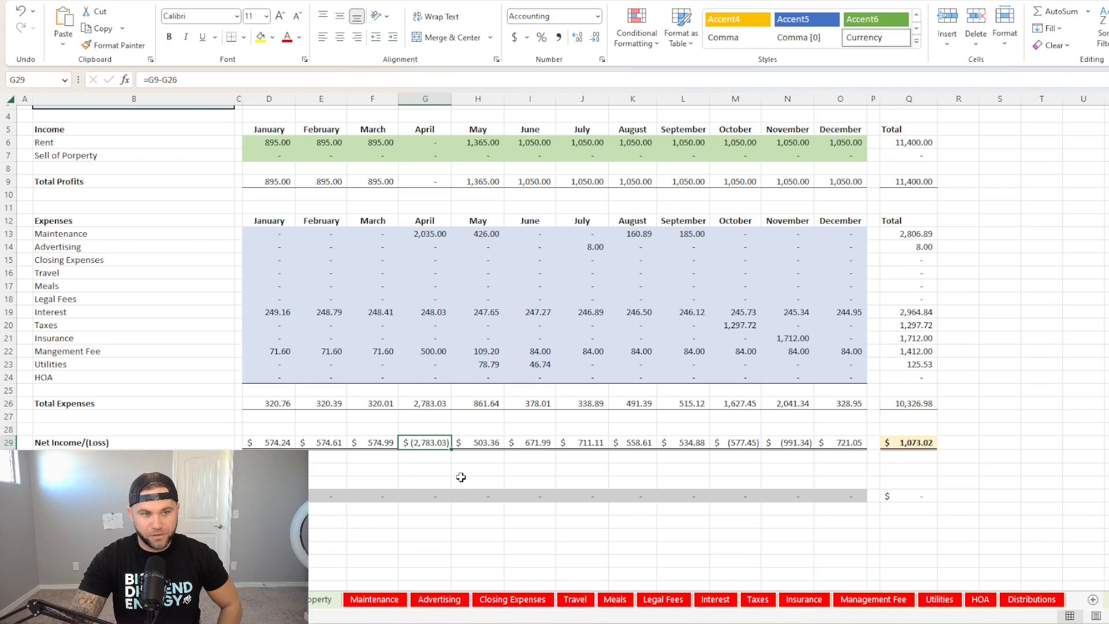
mouse_move(464, 445)
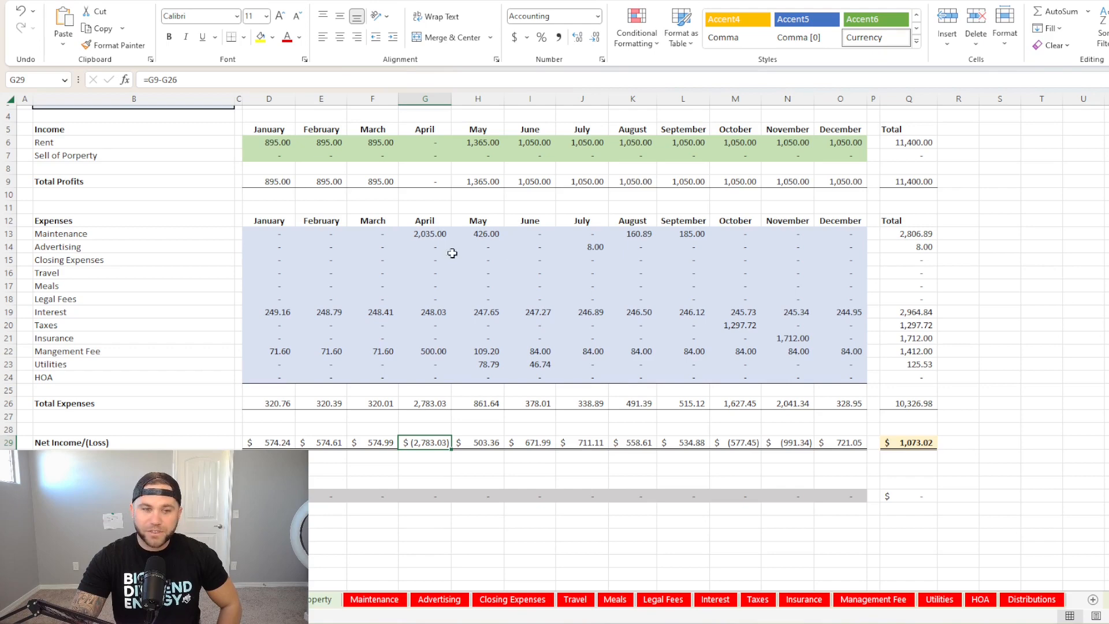
mouse_move(982, 467)
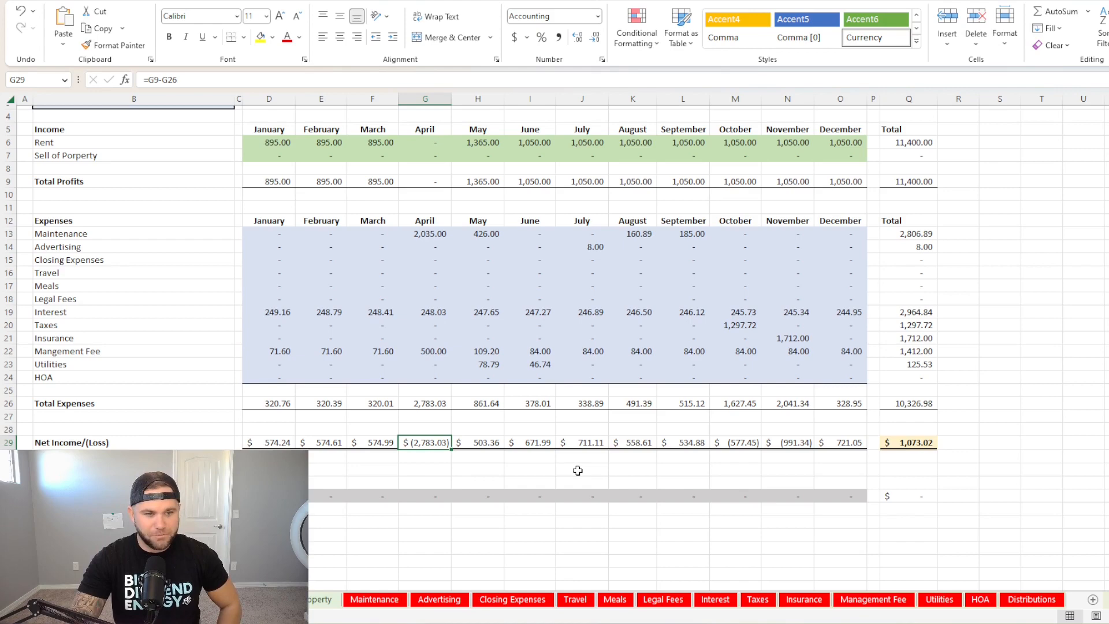
mouse_move(578, 483)
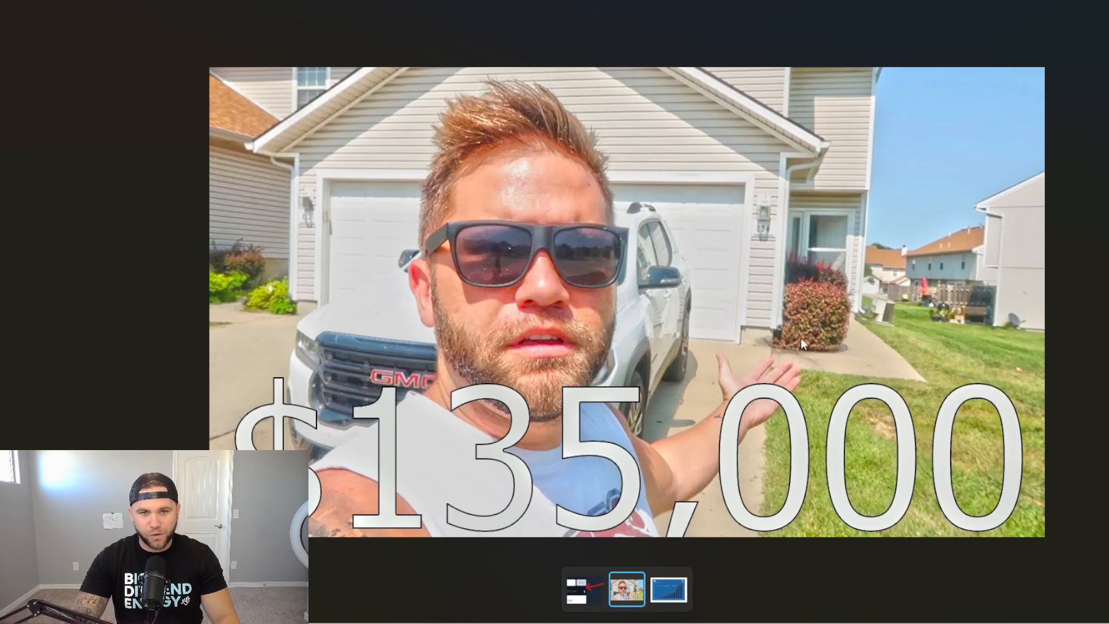
mouse_move(257, 228)
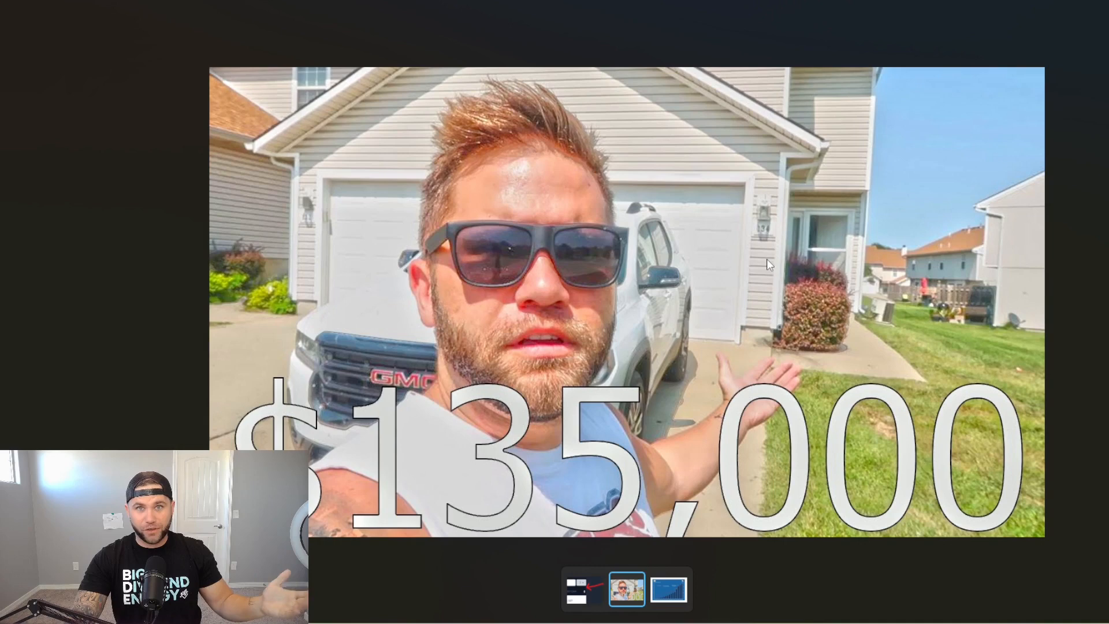
mouse_move(760, 284)
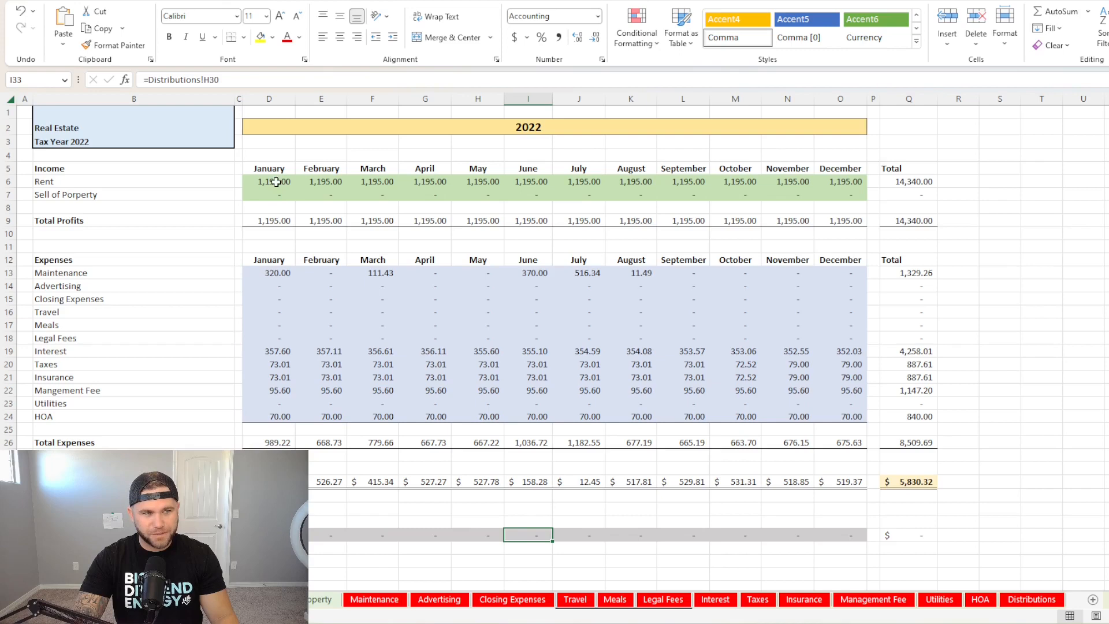
Select January's rent cell to show it comes from the Rent sheet.
left_click(268, 181)
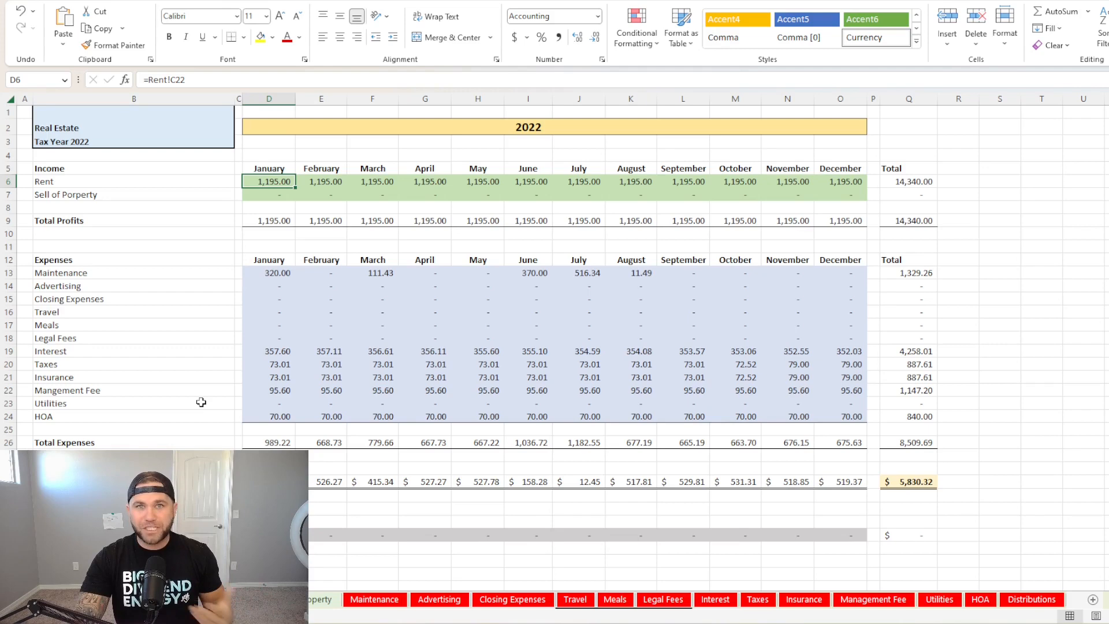
mouse_move(186, 398)
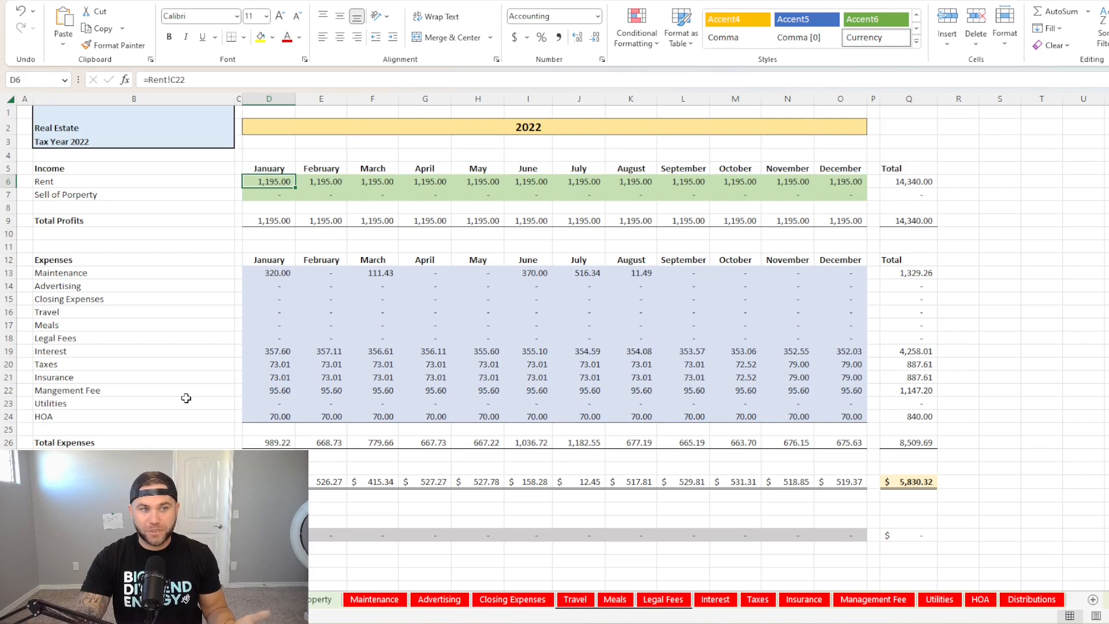
mouse_move(192, 395)
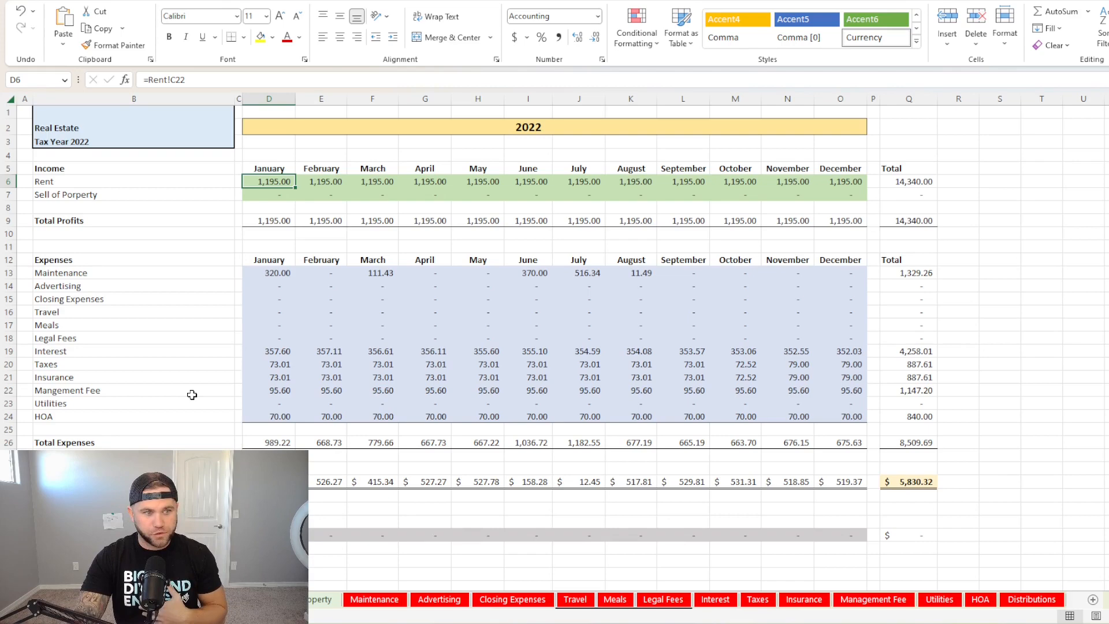
mouse_move(206, 381)
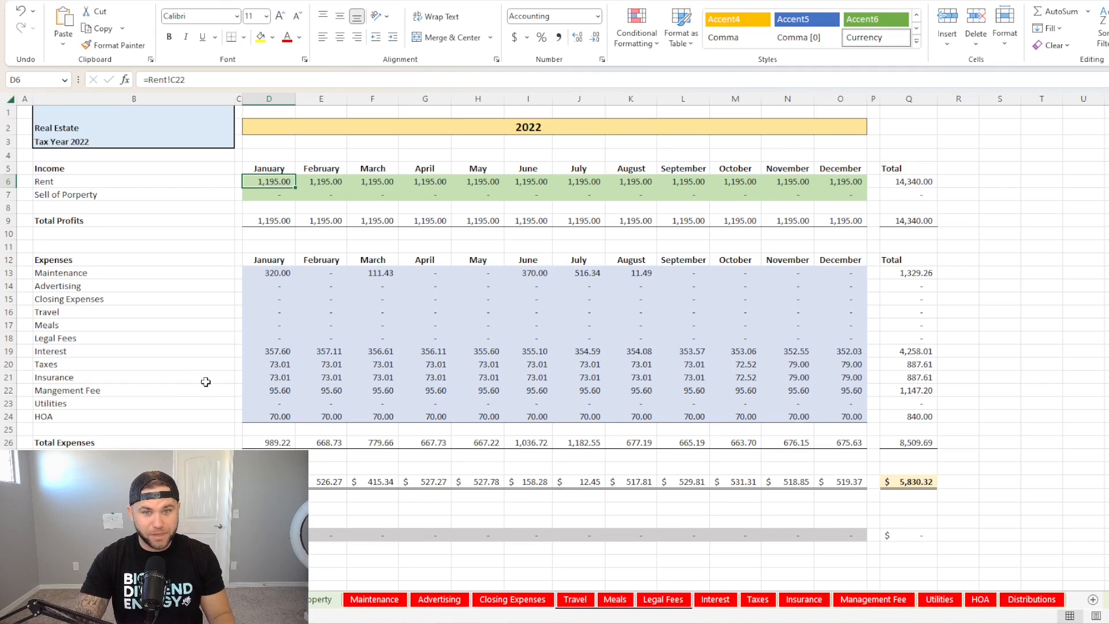
mouse_move(914, 508)
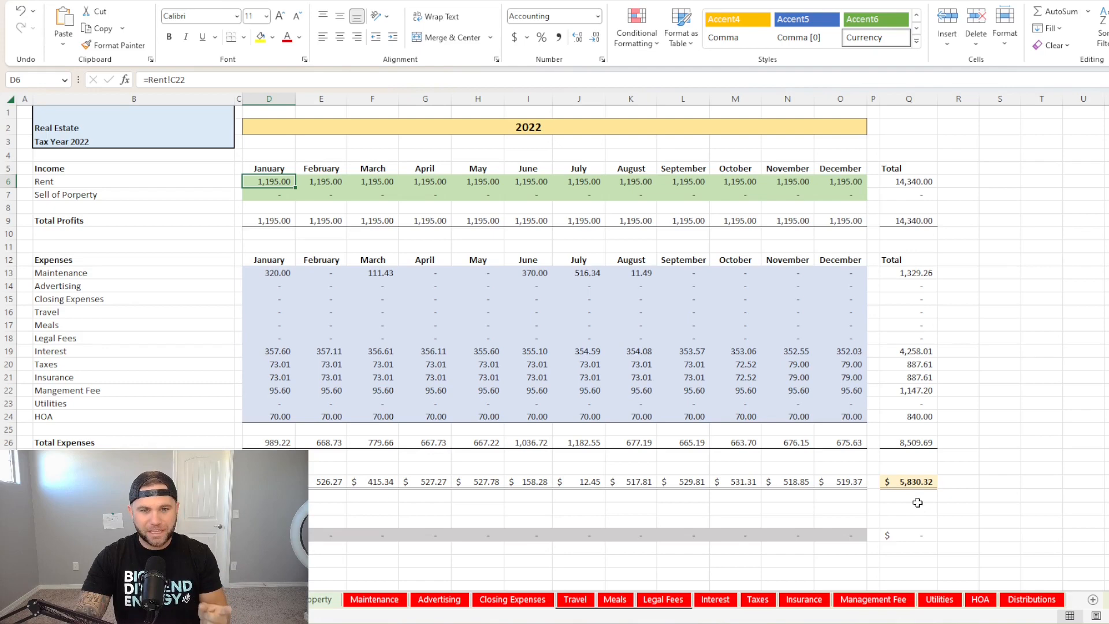
left_click(908, 482)
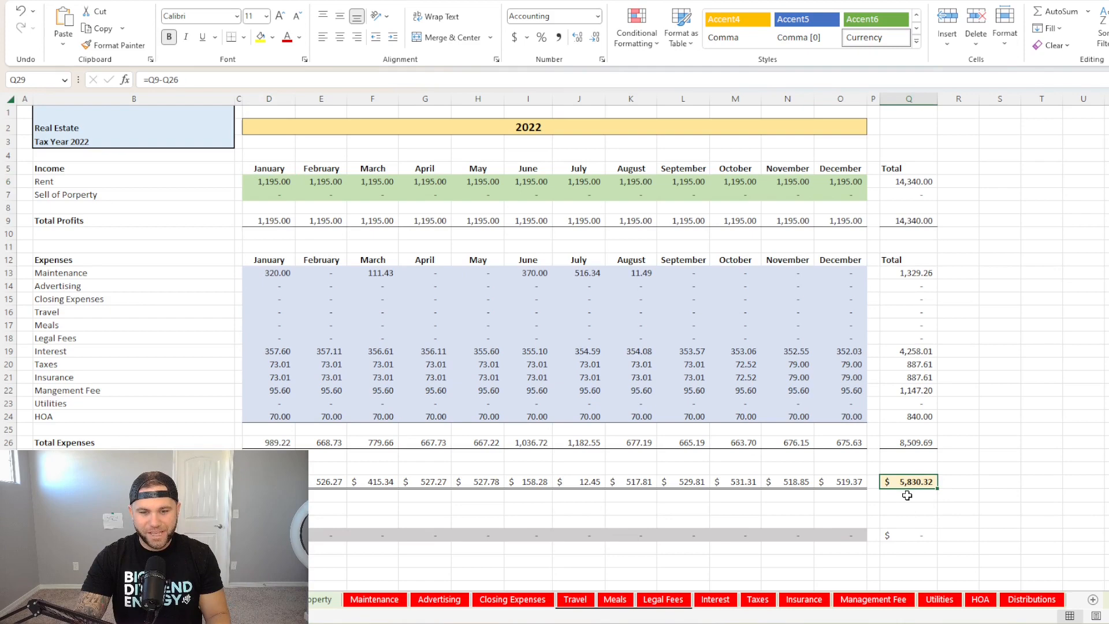
mouse_move(929, 511)
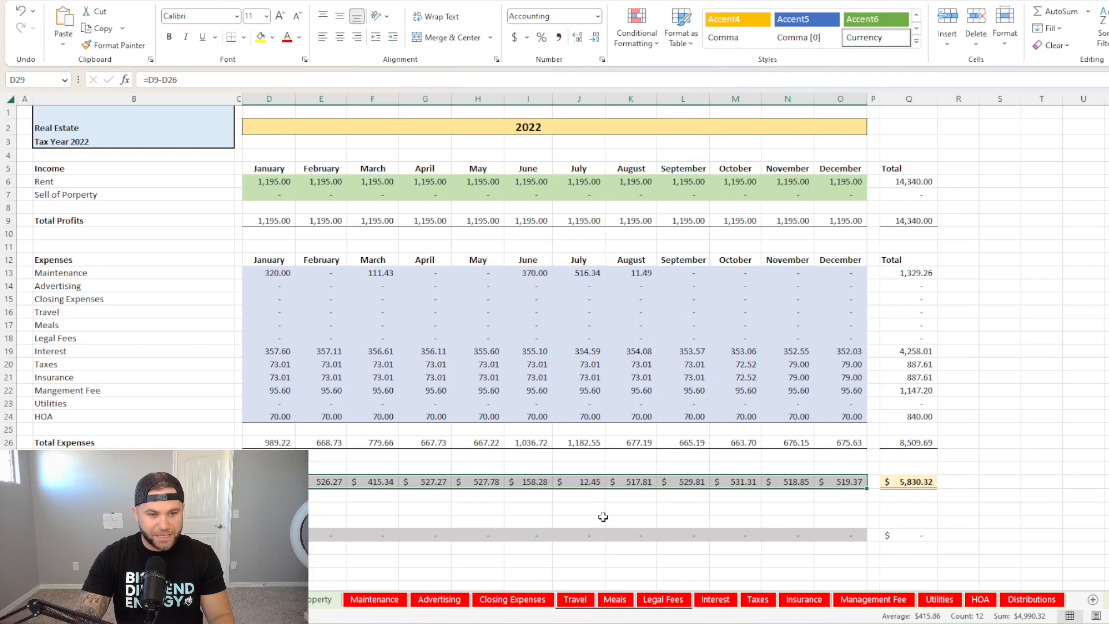
left_click(588, 481)
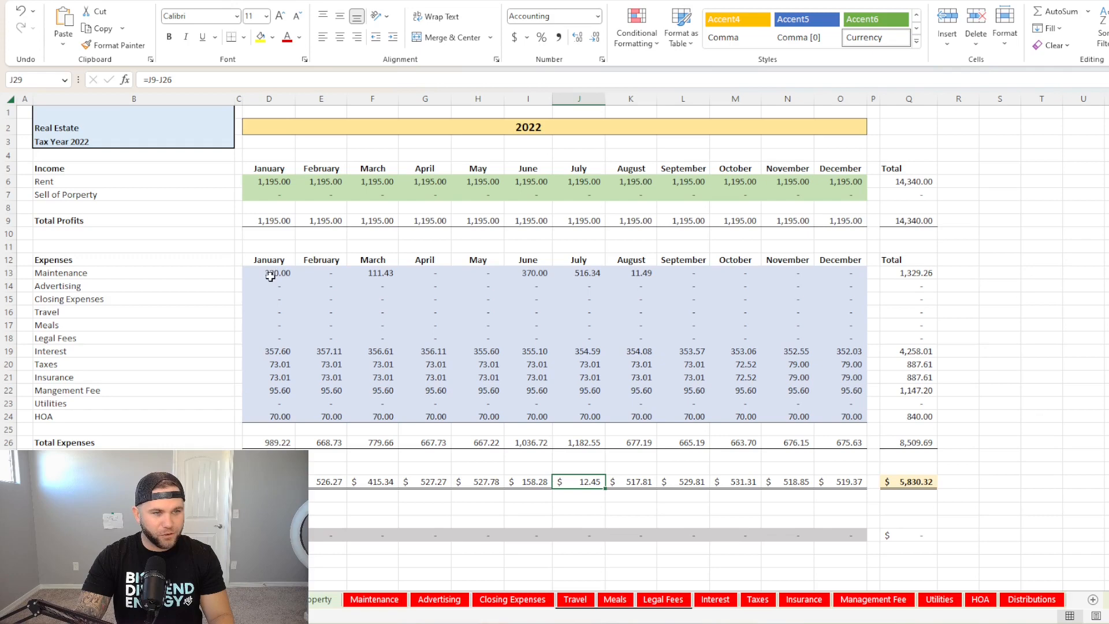
left_click(578, 272)
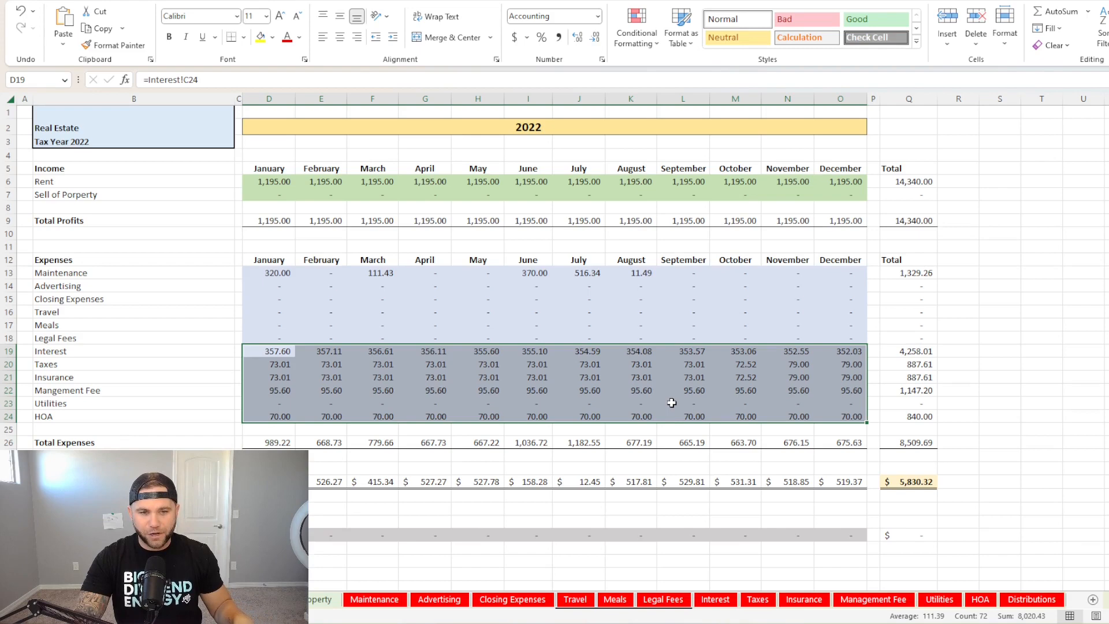
mouse_move(669, 389)
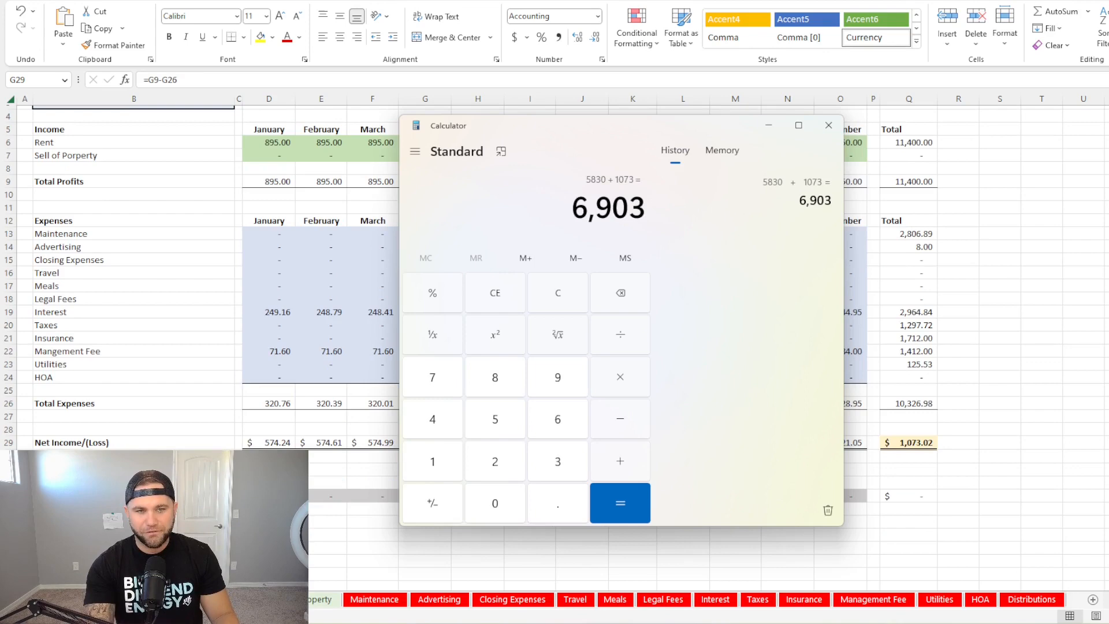
Divide the 6,903 combined net income by 12 months.
left_click(619, 503)
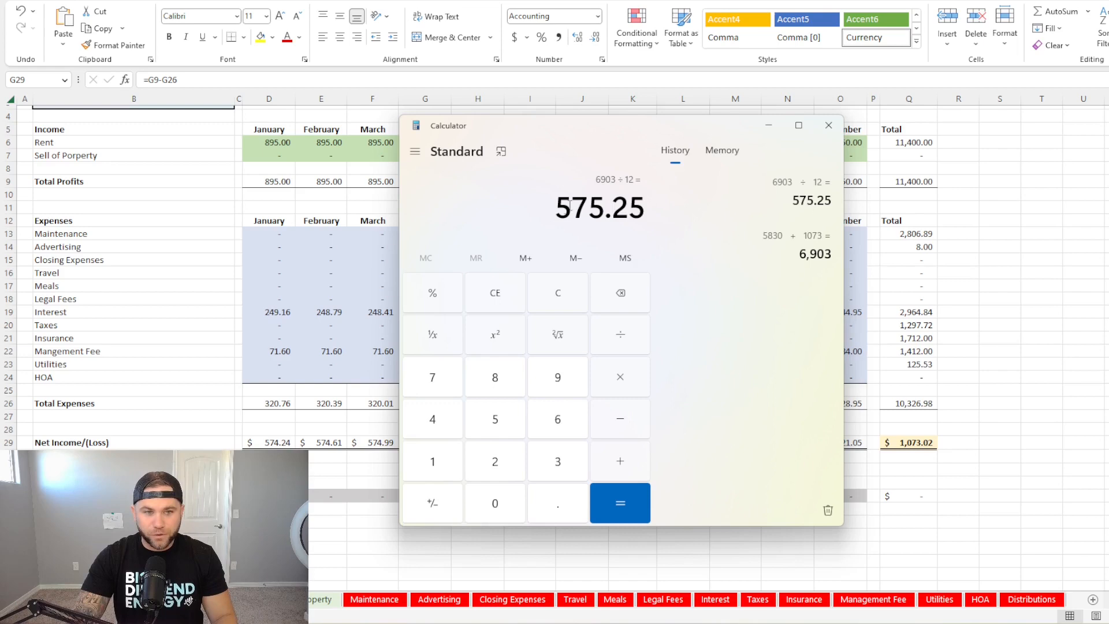
mouse_move(587, 250)
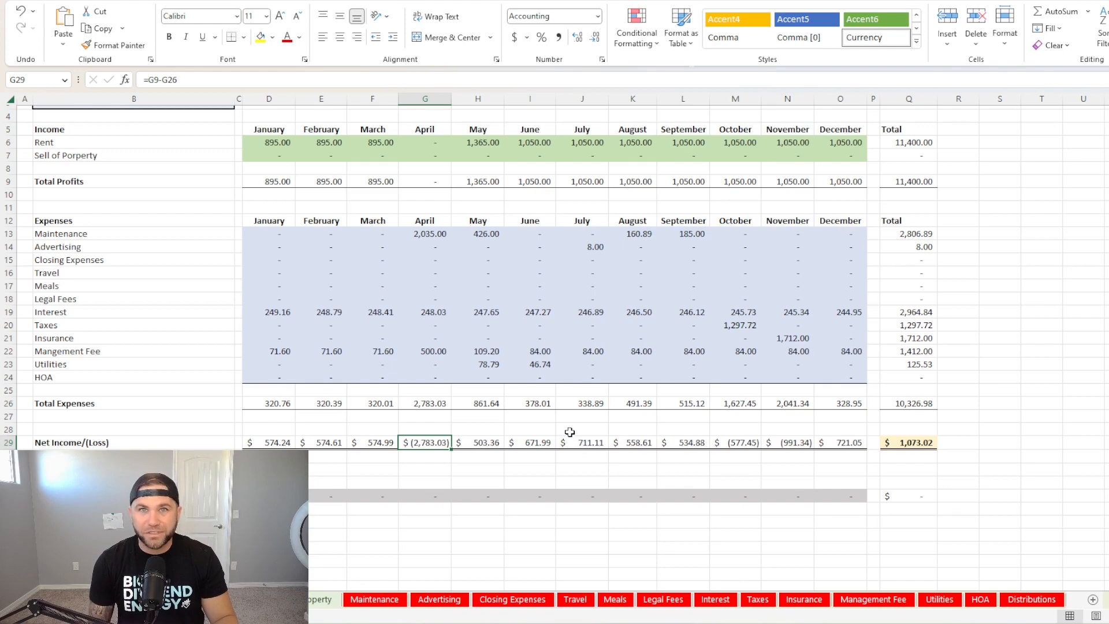
mouse_move(687, 539)
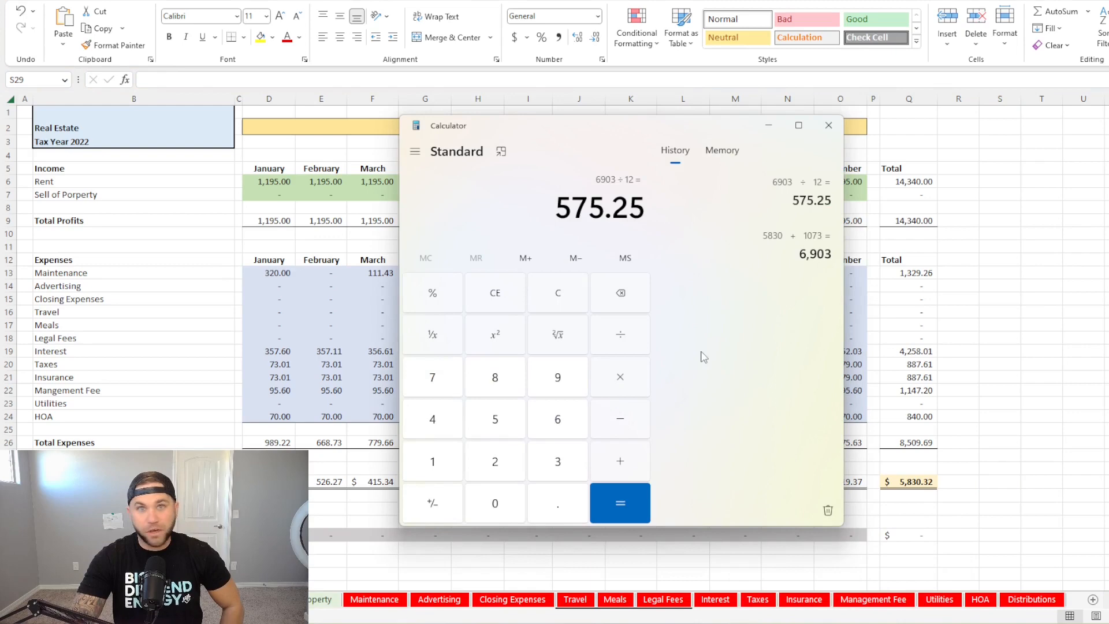
mouse_move(626, 247)
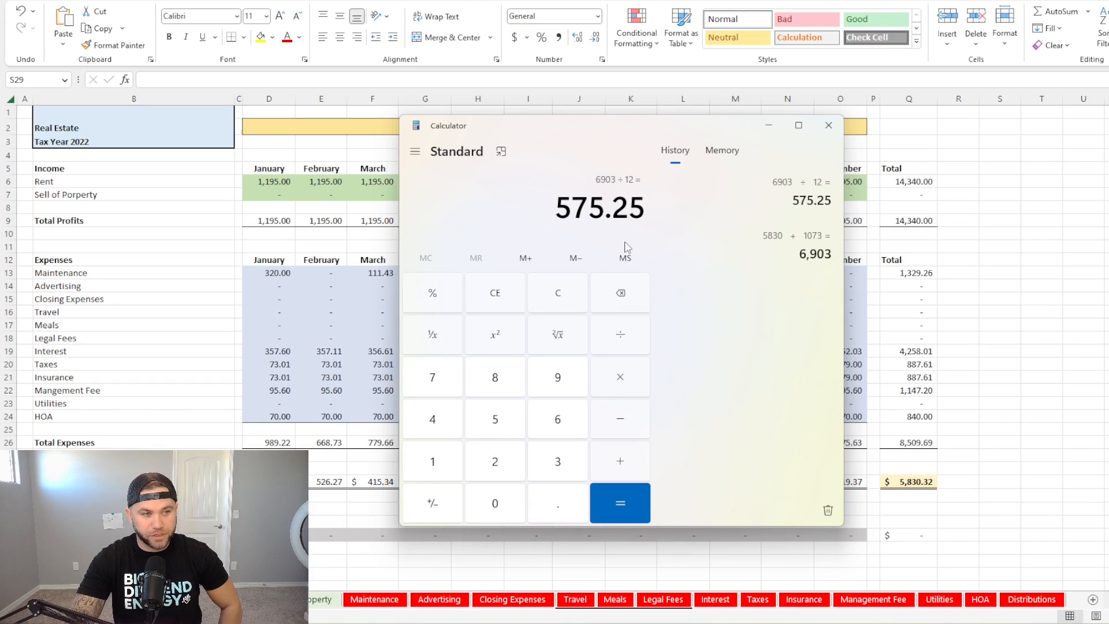